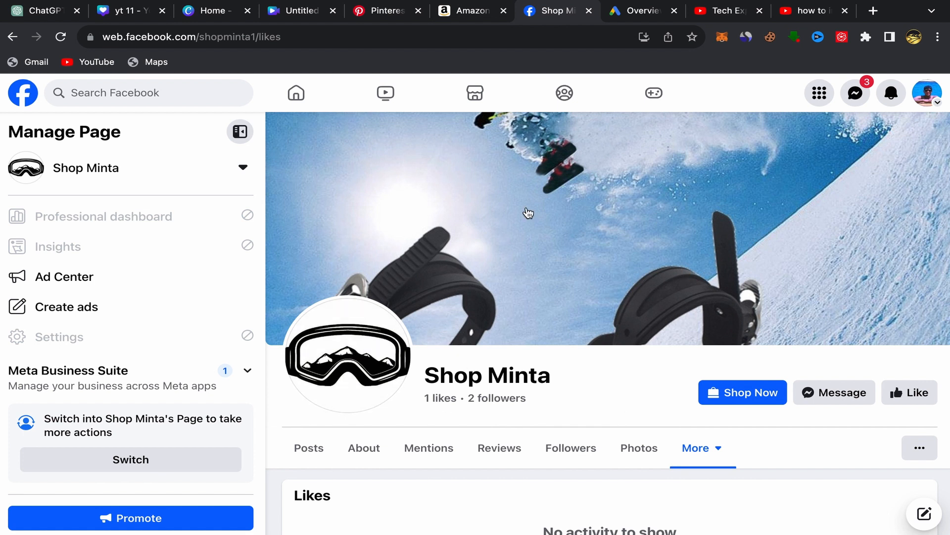
mouse_move(604, 244)
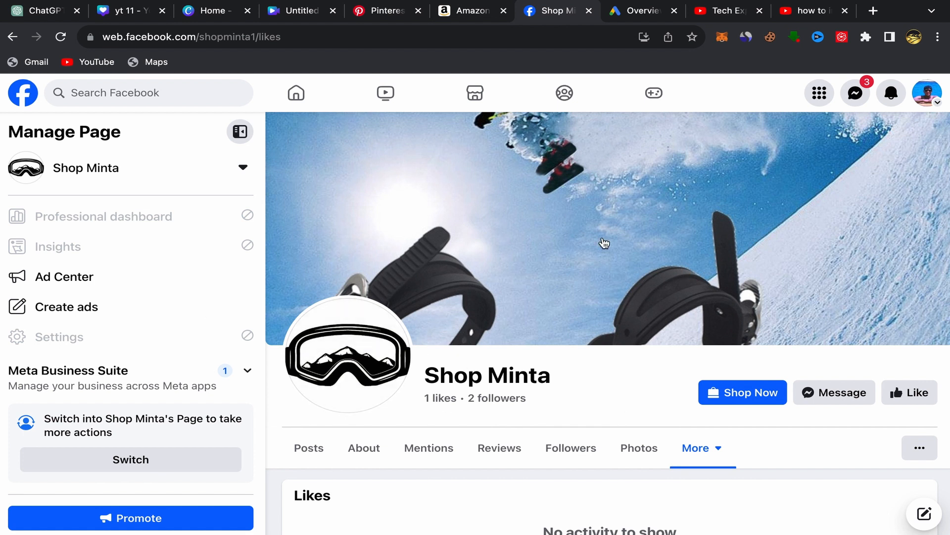
mouse_move(588, 304)
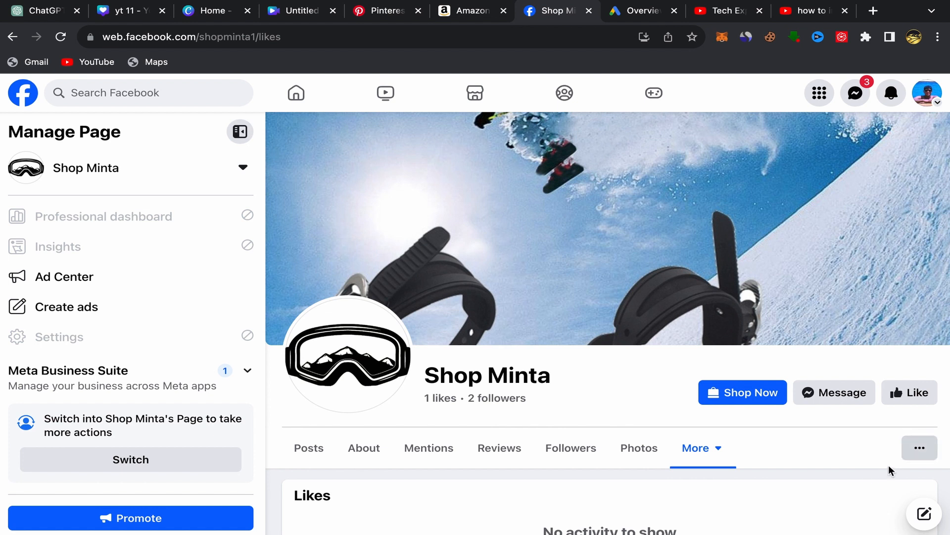
Step: Choose Invite friends from the Shop Minta page's more-options menu
left_click(919, 447)
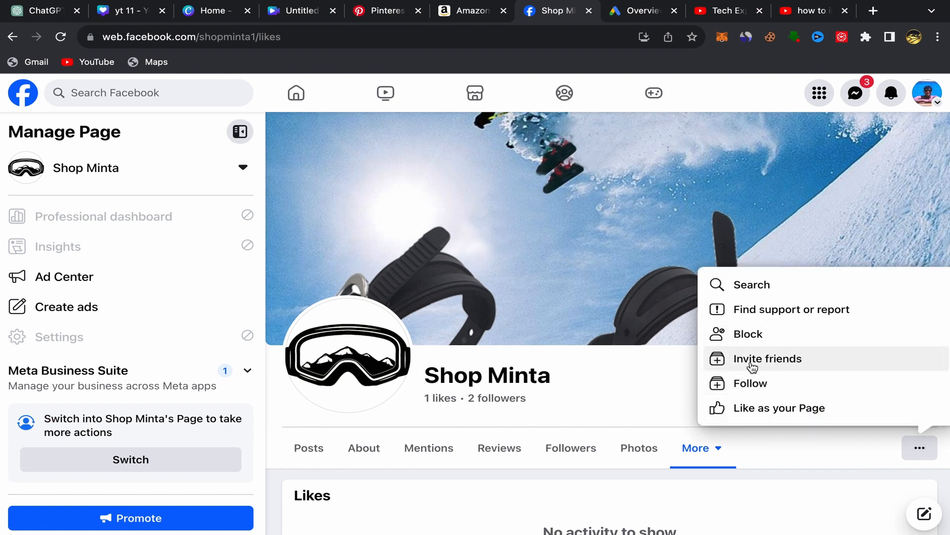
mouse_move(759, 364)
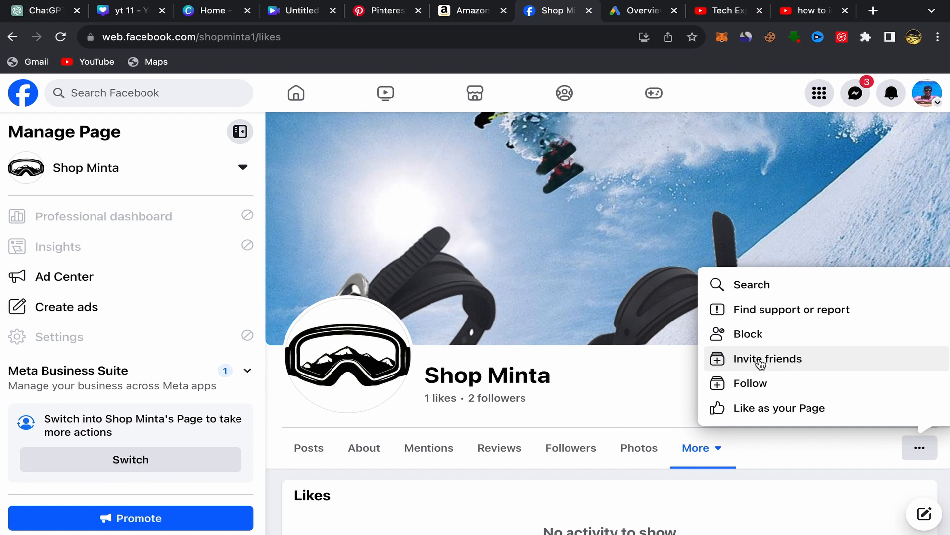
left_click(766, 358)
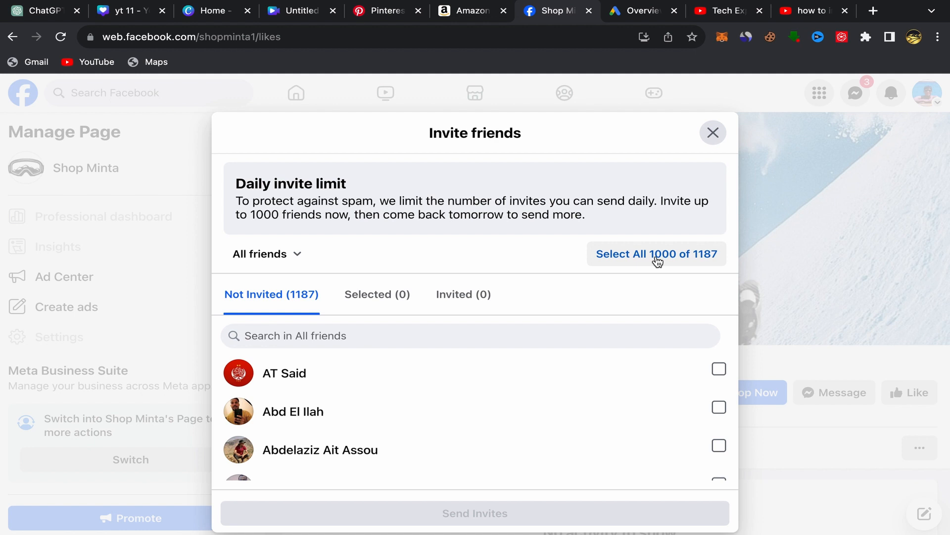
mouse_move(560, 257)
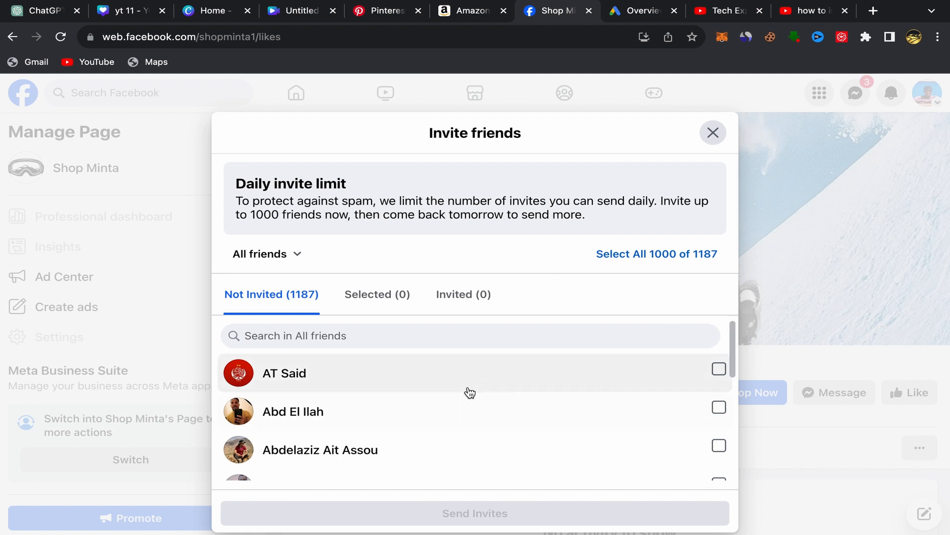
left_click(719, 445)
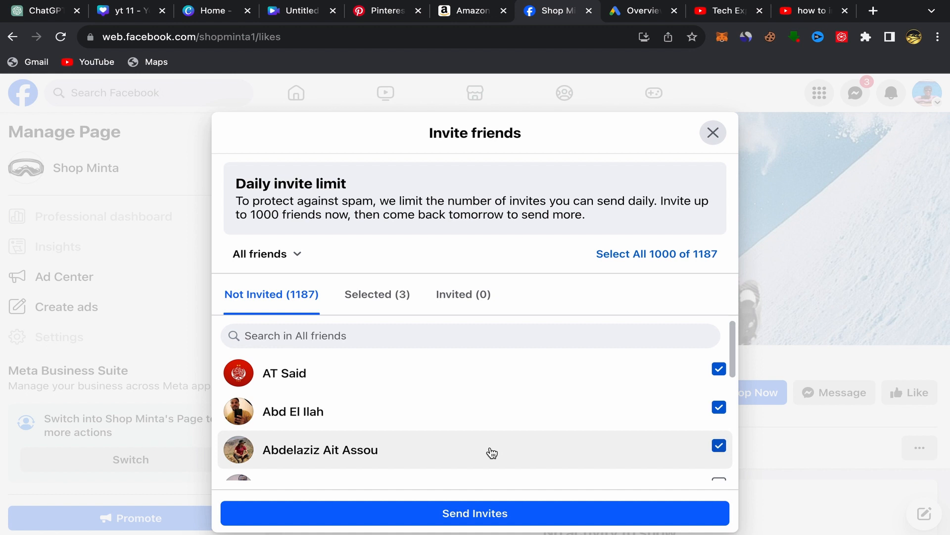
Step: Select all 1000 of 1187 friends and send them invitations
left_click(656, 254)
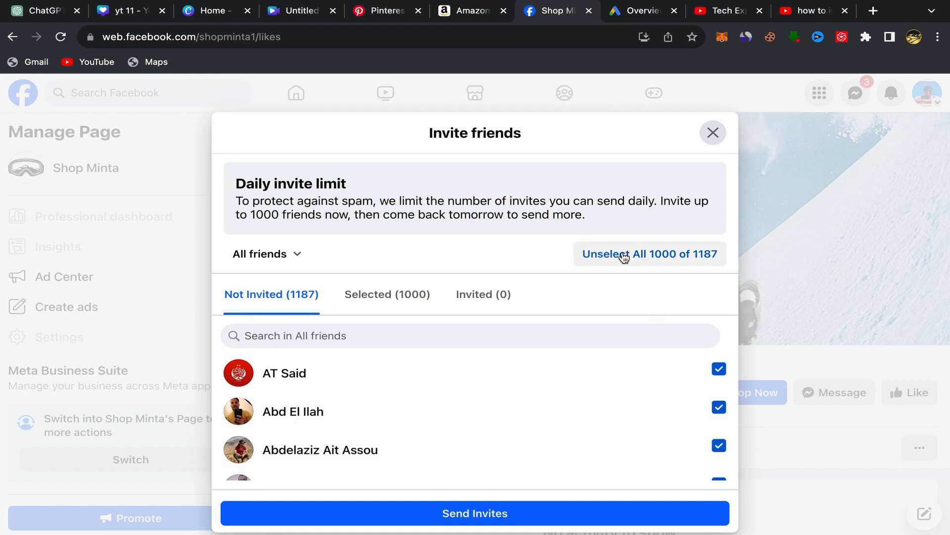
mouse_move(604, 263)
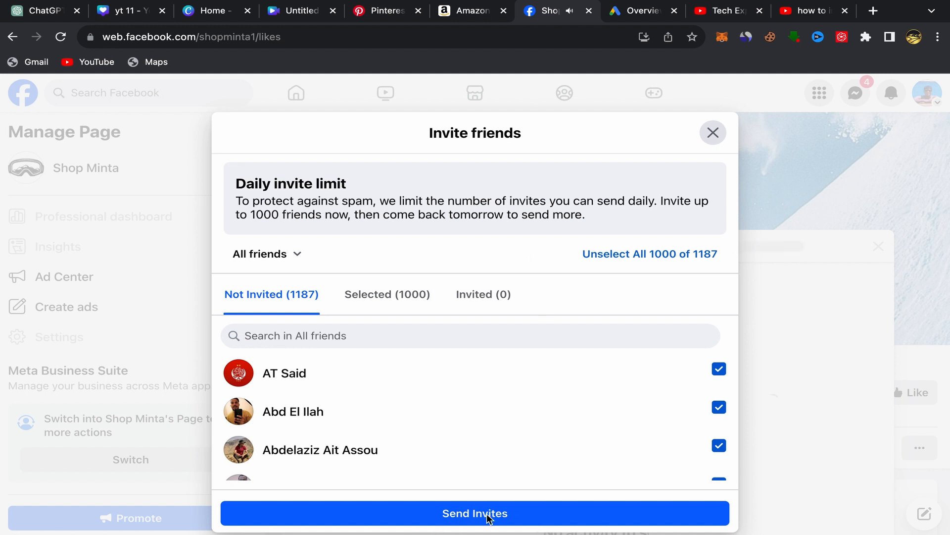
left_click(475, 512)
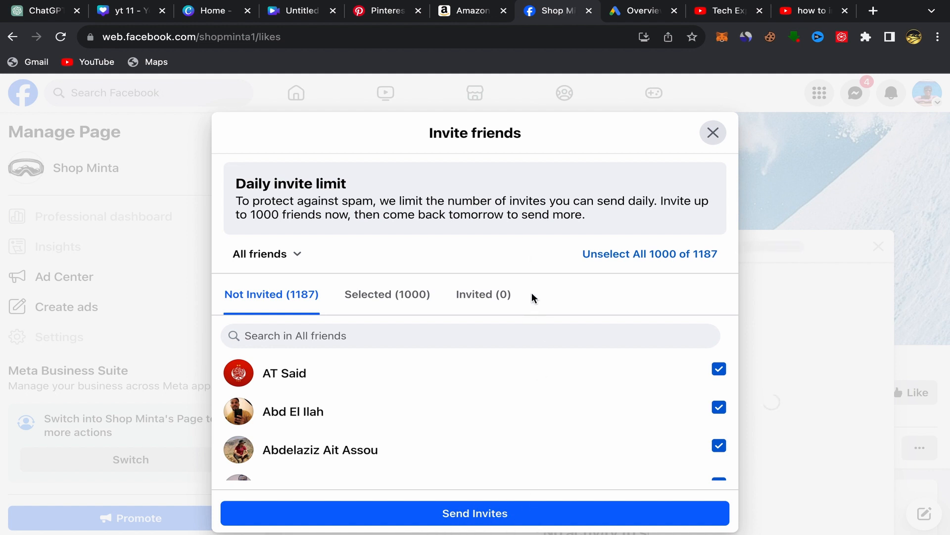